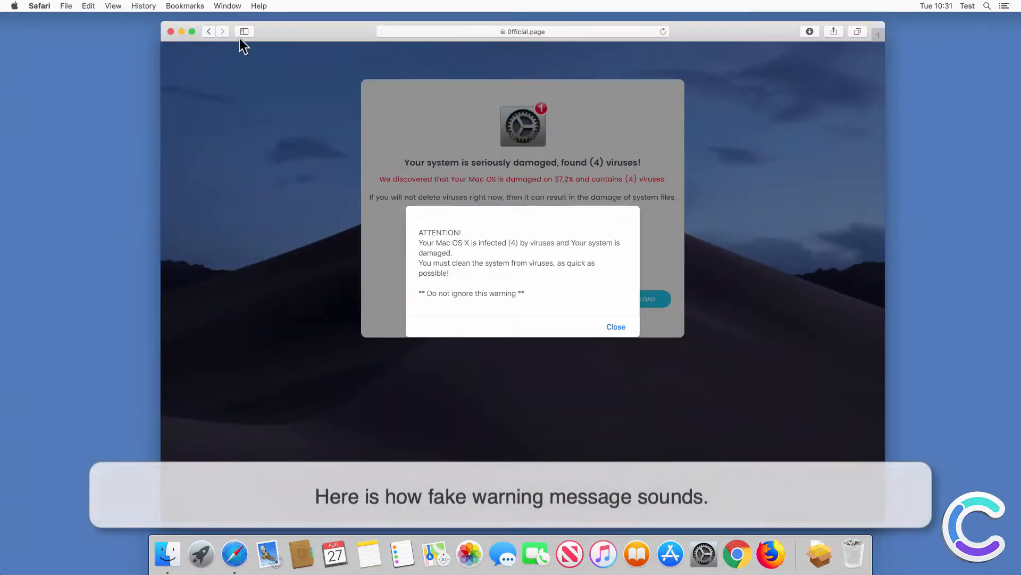
Step: Dismiss the fake virus alert and download the CleanupMy Mac app the page pushes
click(614, 327)
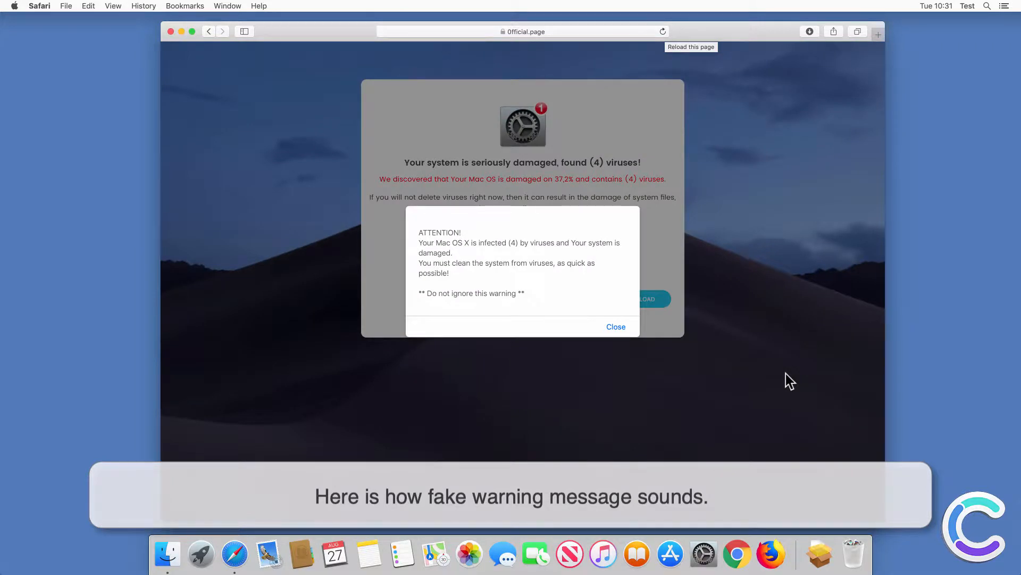
mouse_move(770, 401)
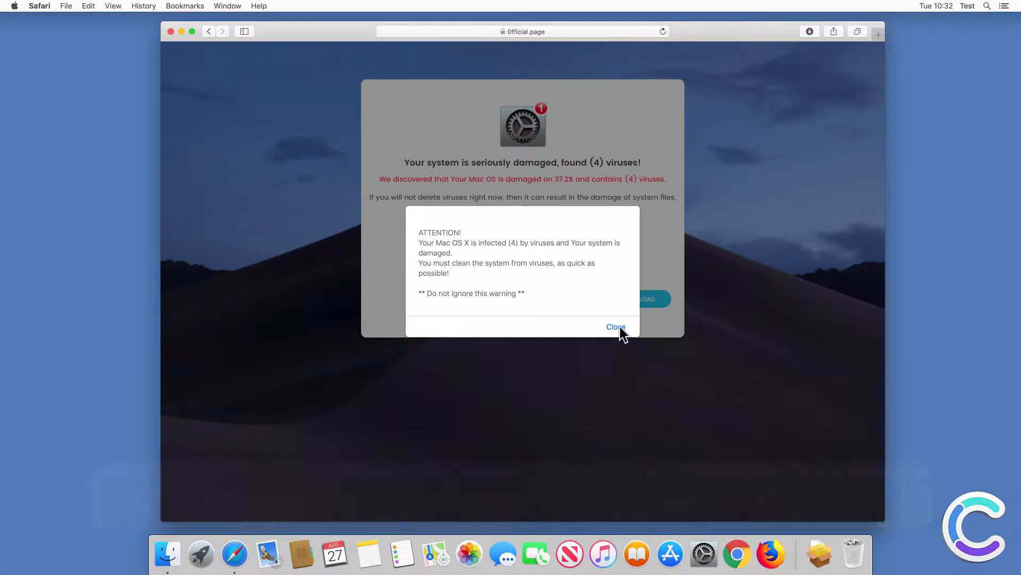
click(615, 326)
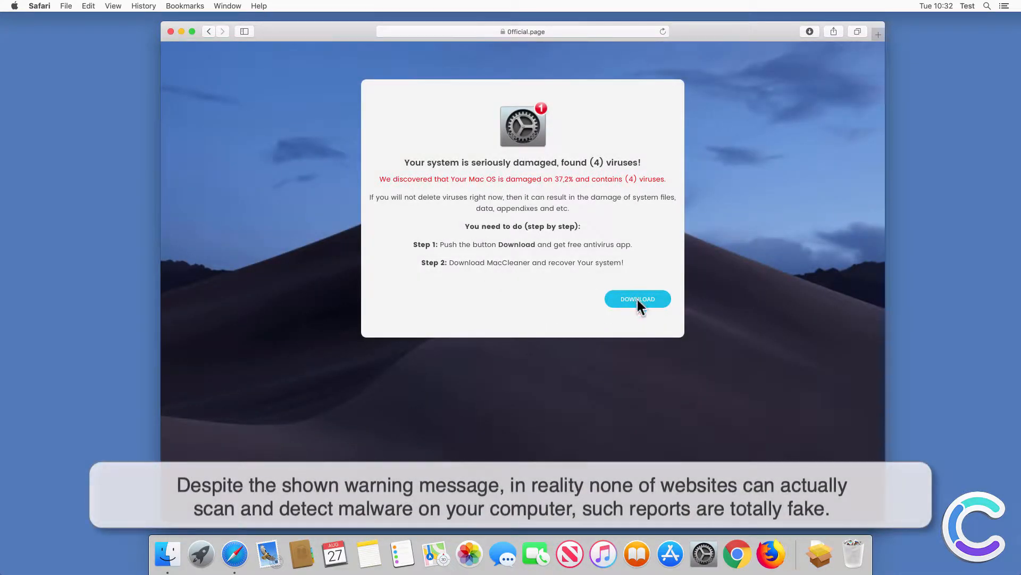
click(638, 299)
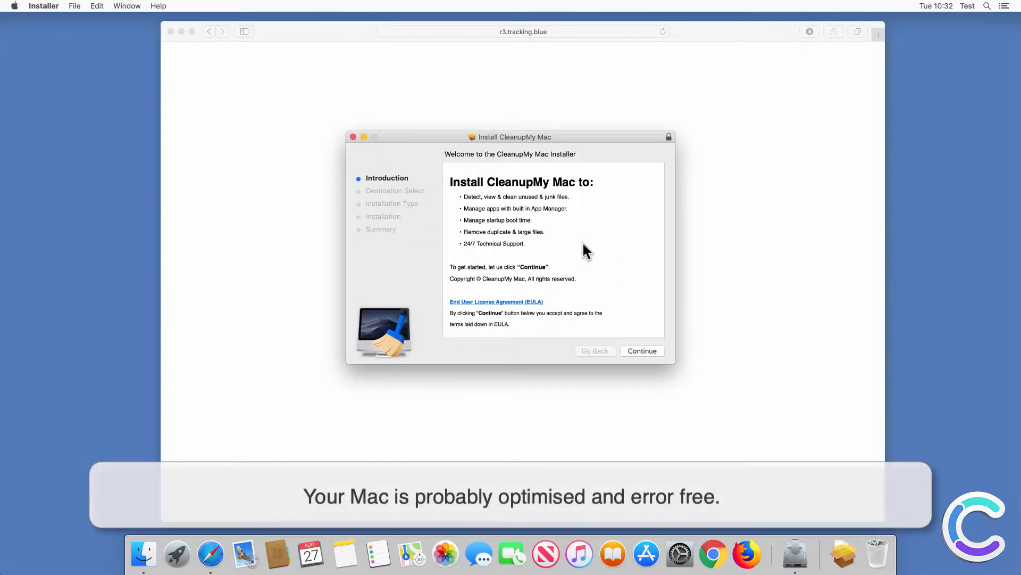
Step: Install CleanupMy Mac on Macintosh HD, authorising with the admin password
click(642, 350)
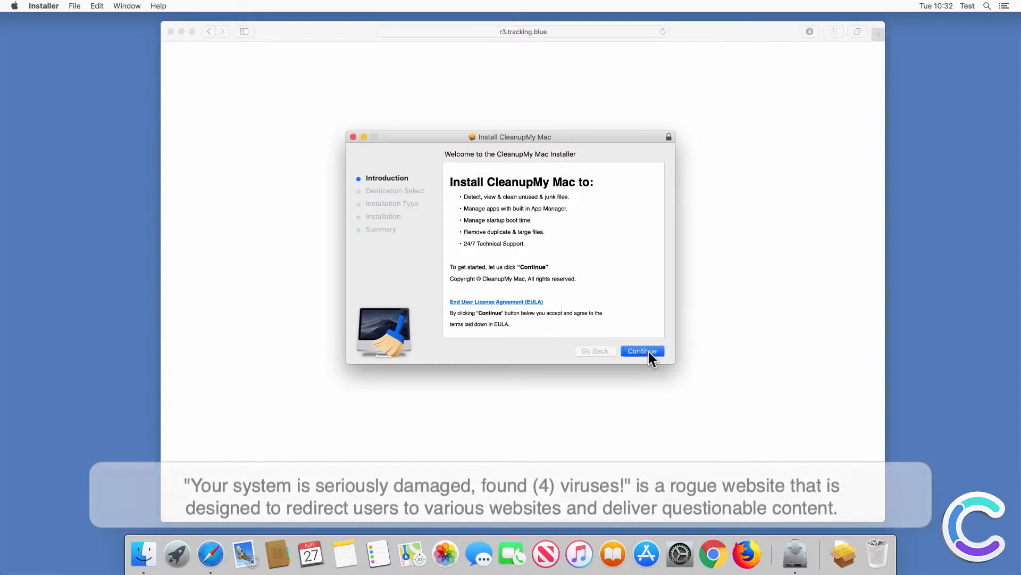
click(641, 351)
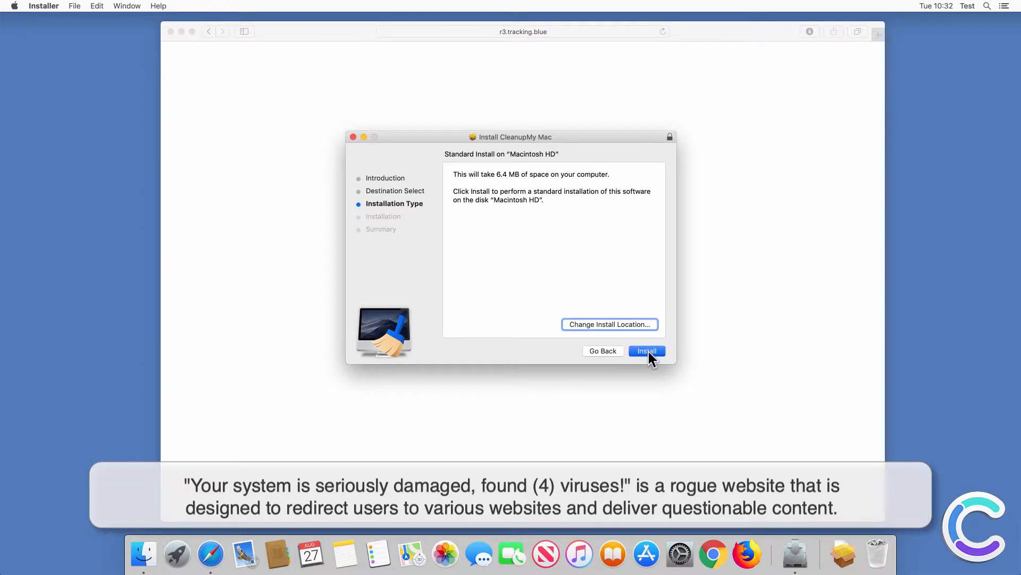
click(646, 351)
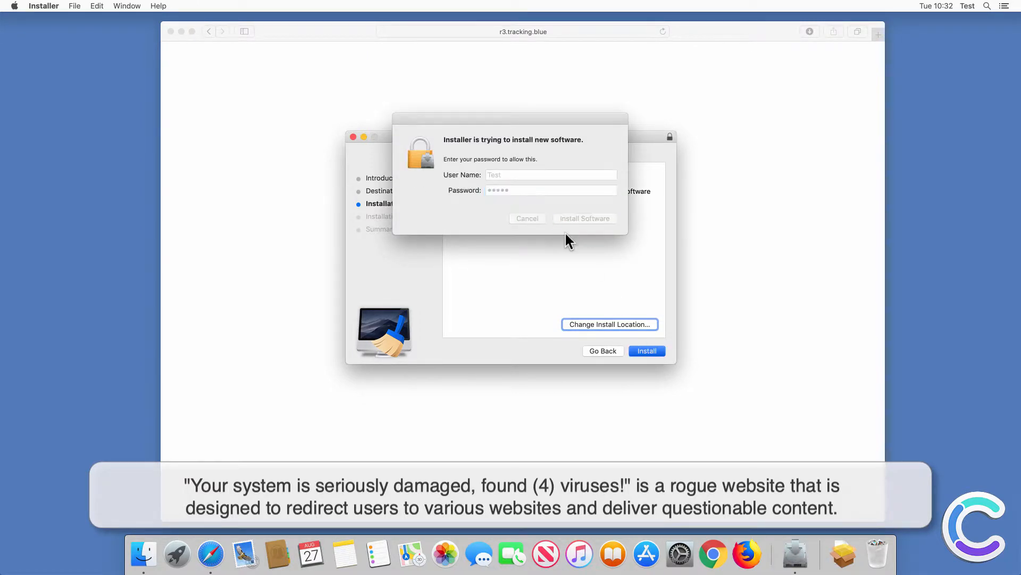
click(583, 218)
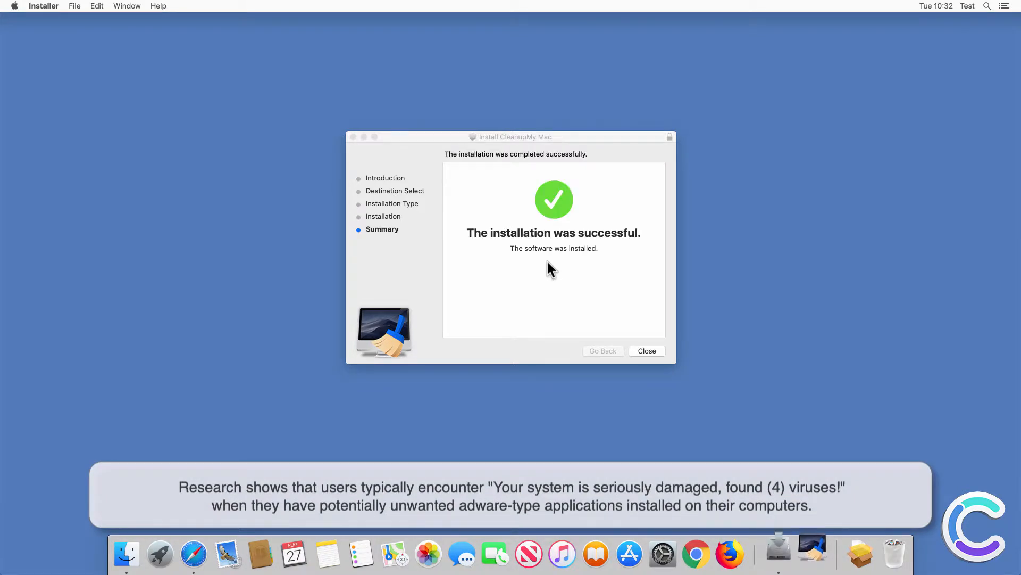
Step: Close Installer, trash the installer package, and close the Cleanup My Mac window
click(645, 351)
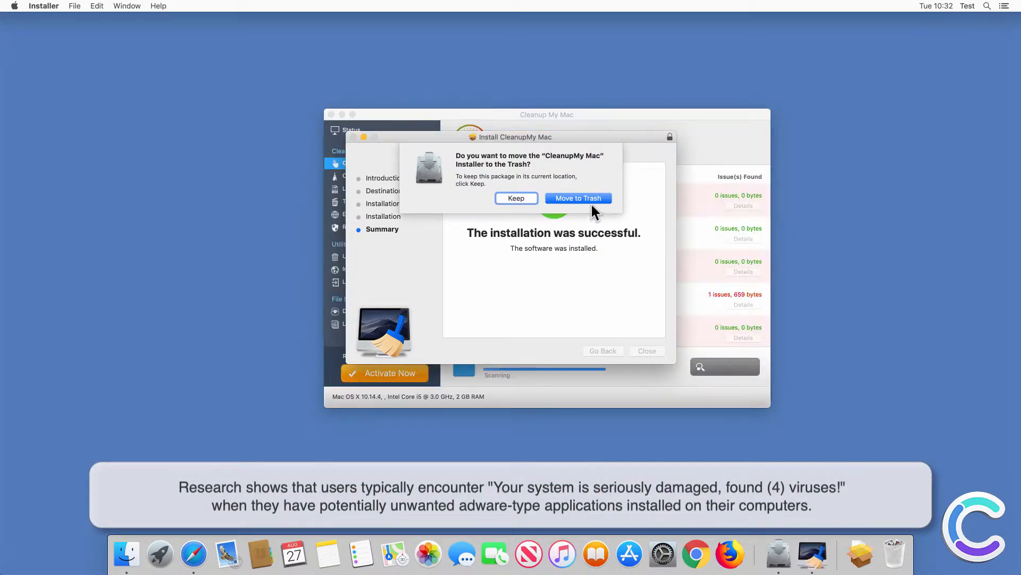
click(578, 198)
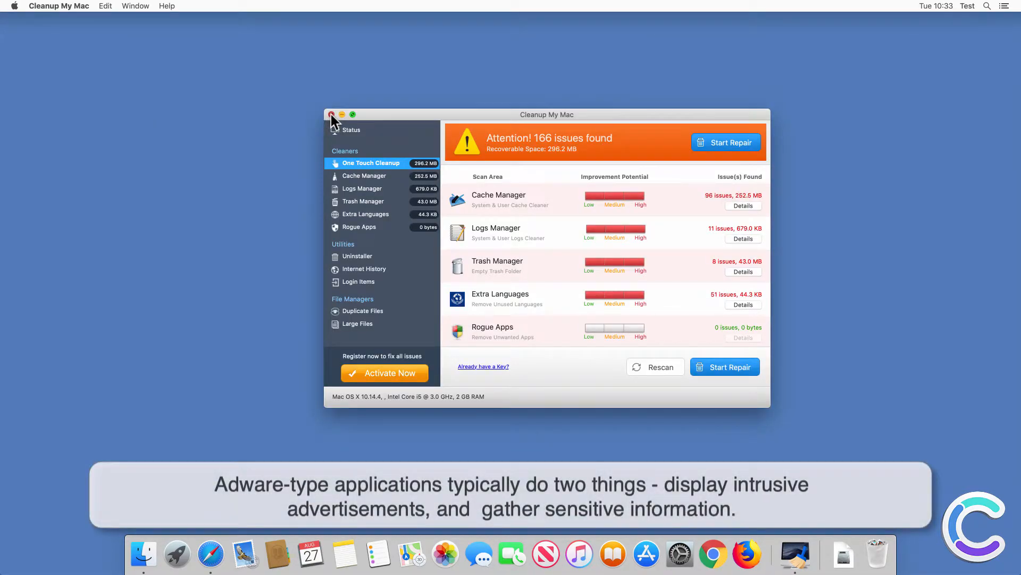
click(332, 115)
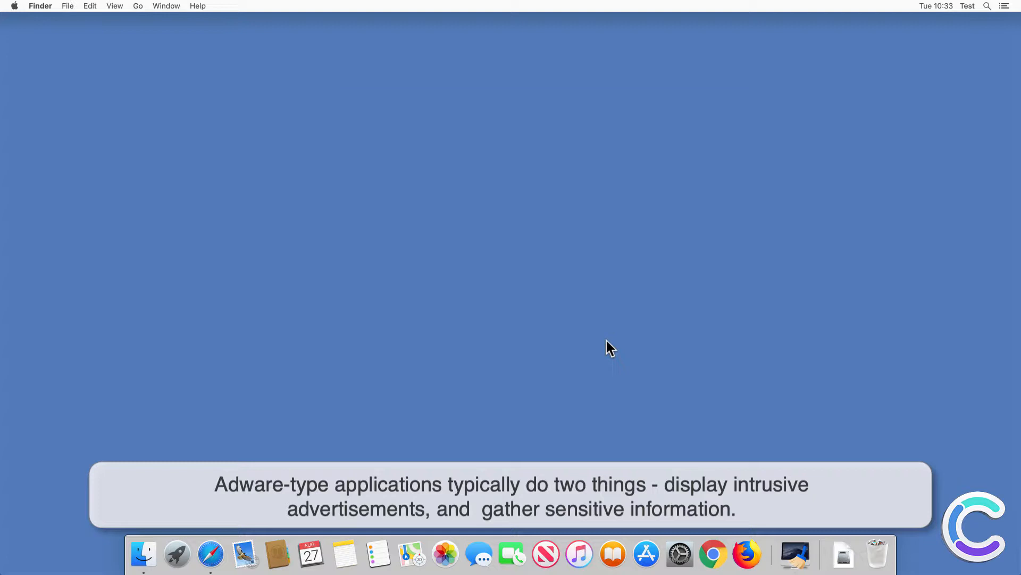
mouse_move(338, 172)
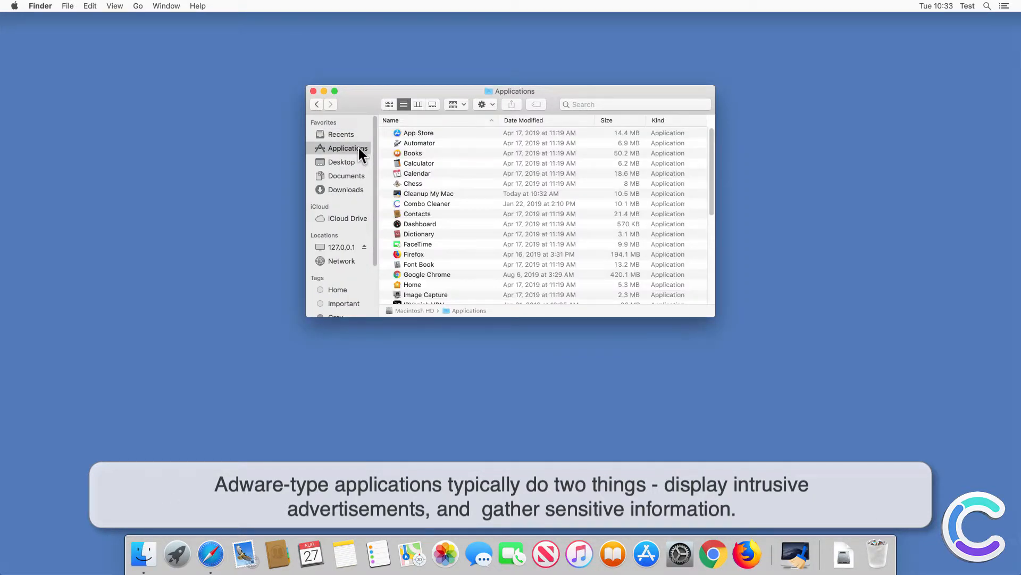
Step: Move Cleanup My Mac from Applications to the Trash and close Finder
right_click(427, 193)
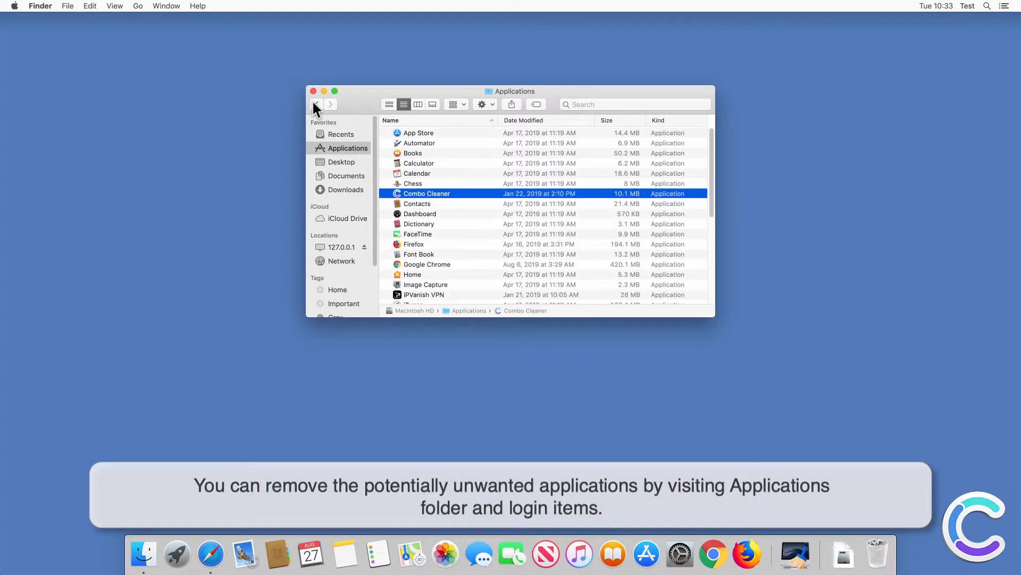
click(313, 91)
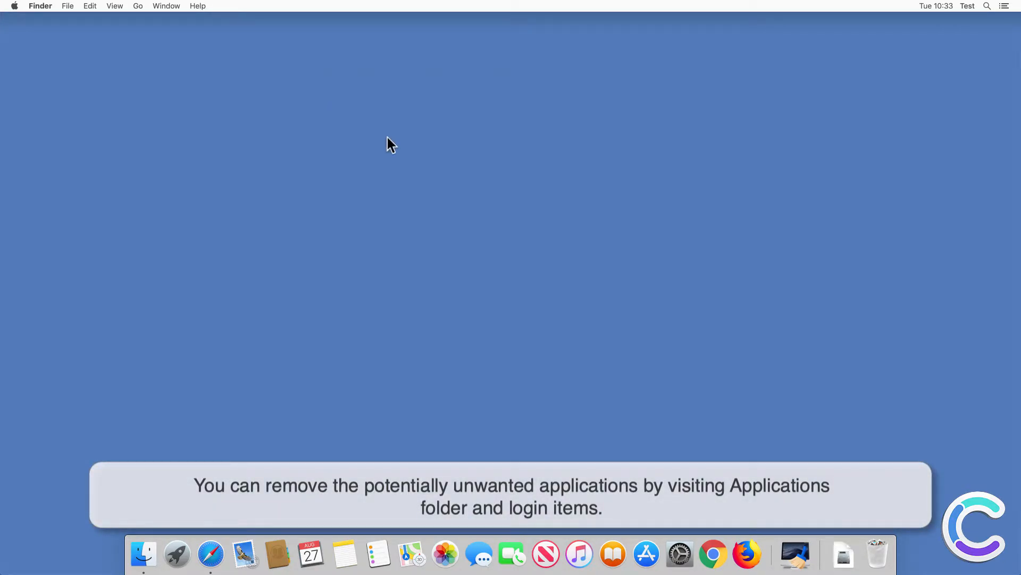
mouse_move(680, 555)
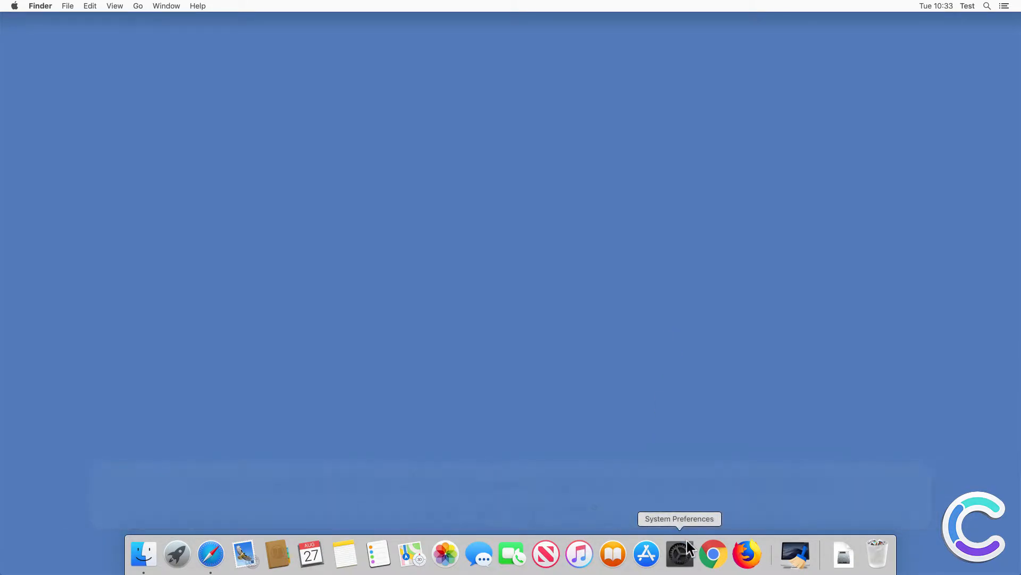
Step: Remove Cleanup My Mac from the Users & Groups login items
click(680, 554)
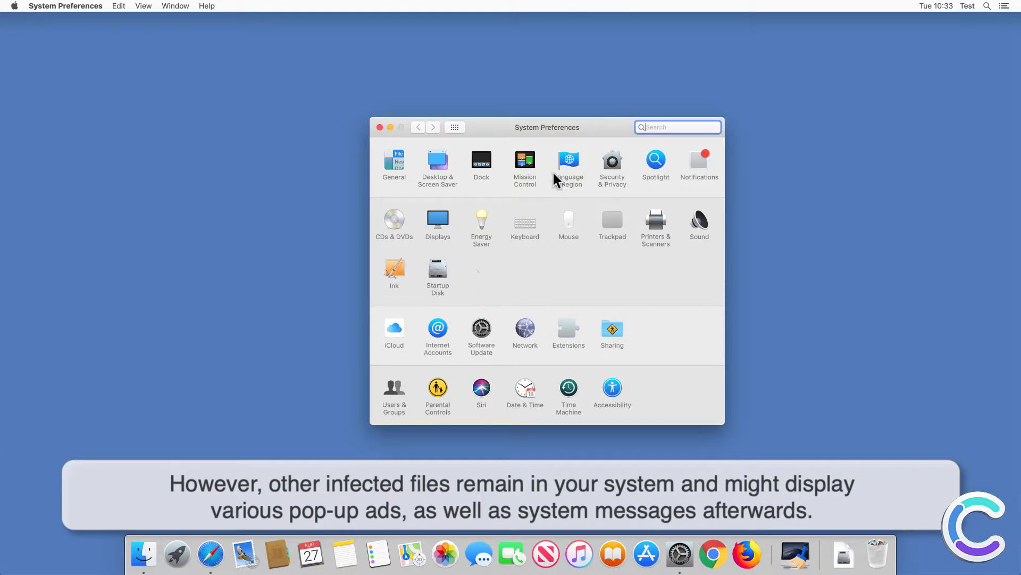
click(394, 387)
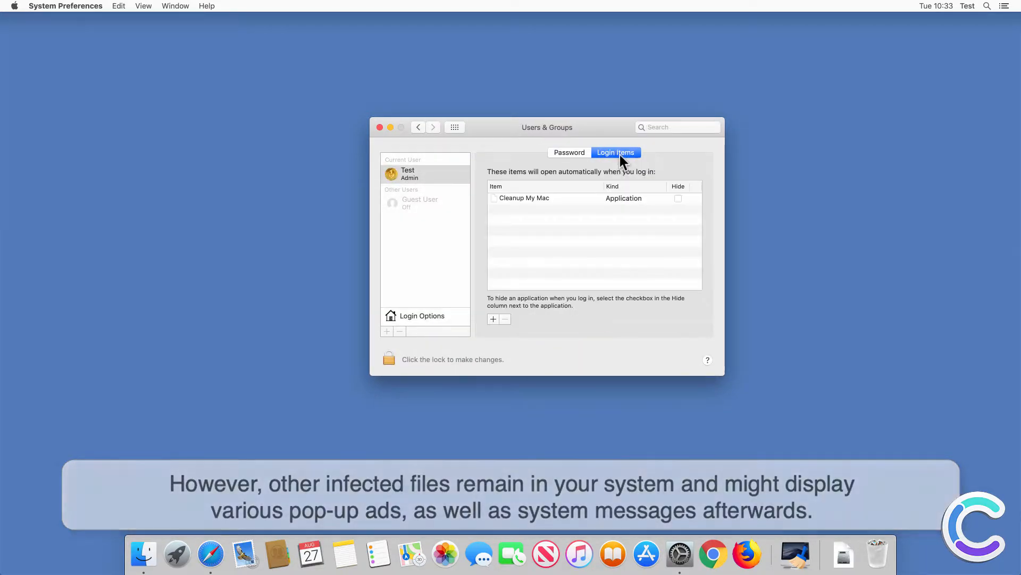
click(525, 198)
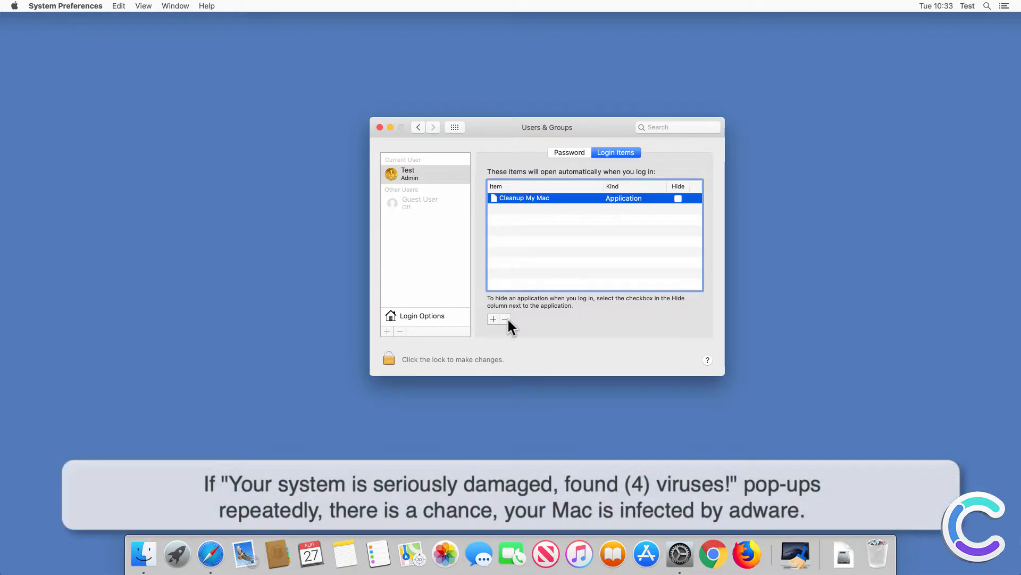
click(381, 127)
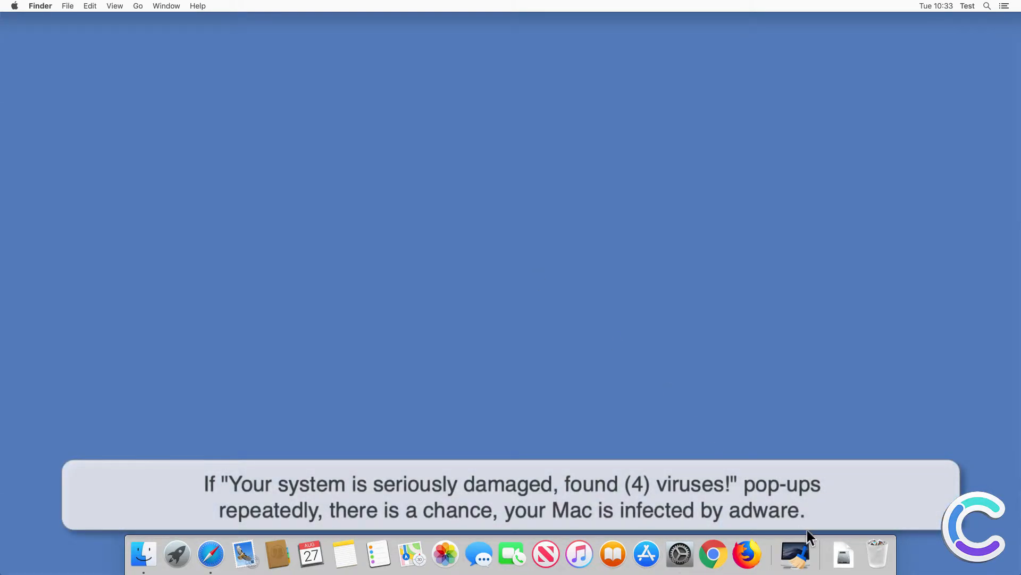
Step: Download combocleaner.dmg from combocleaner.com in Safari and view the downloads list
right_click(794, 554)
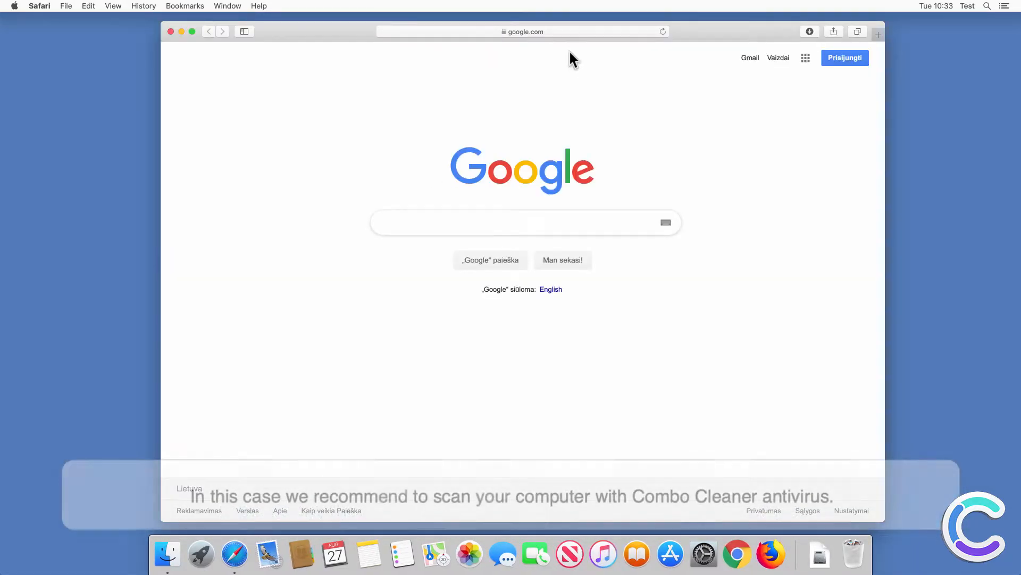
click(524, 32)
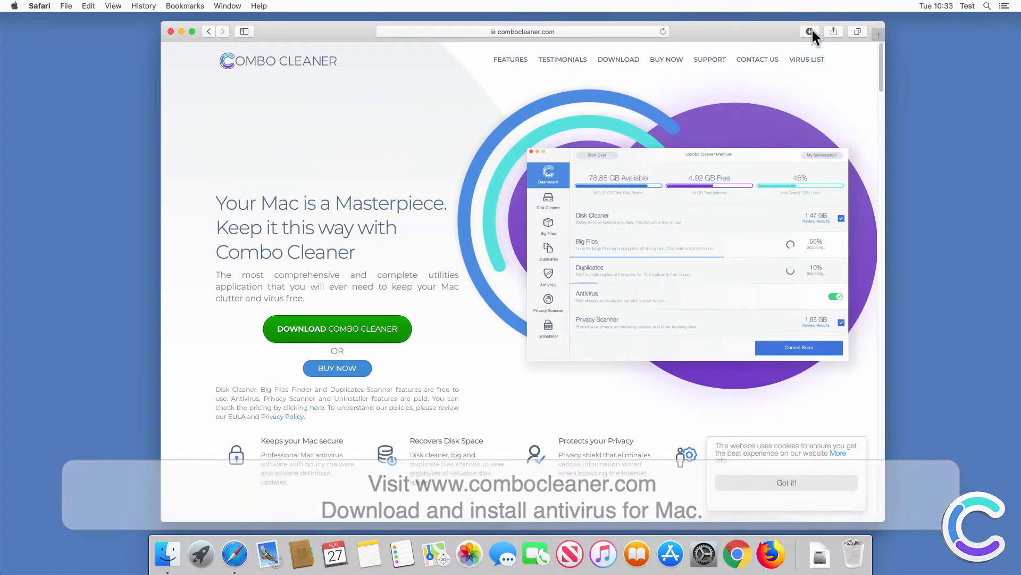
click(827, 31)
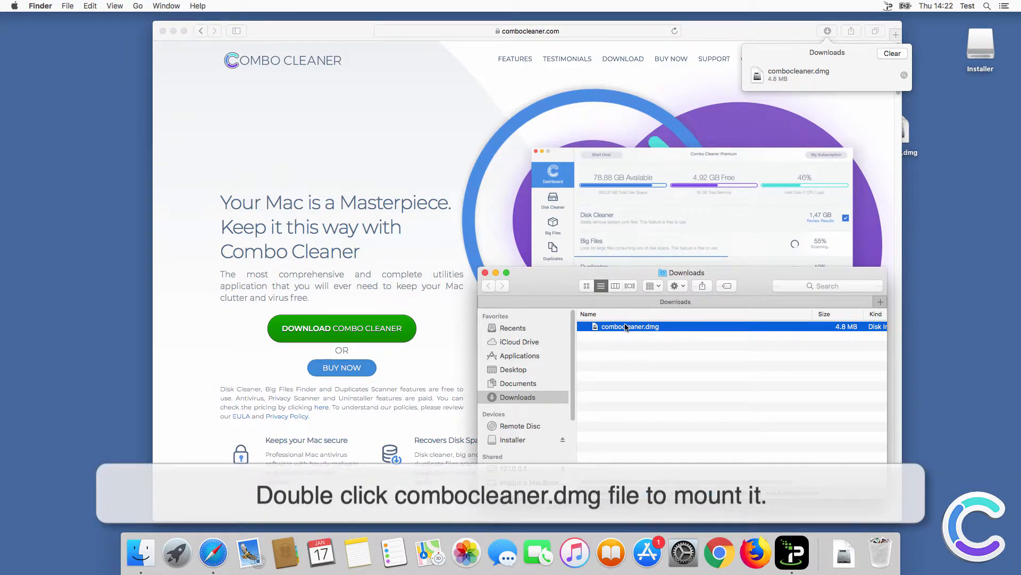
Step: Mount combocleaner.dmg as a Combo Cleaner volume and close the Downloads window
double_click(630, 326)
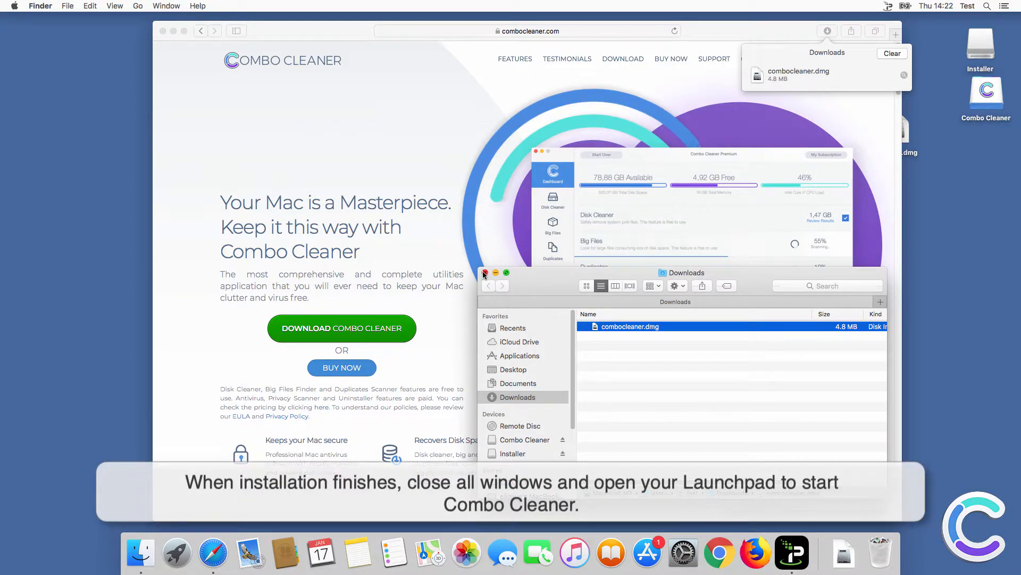
click(485, 273)
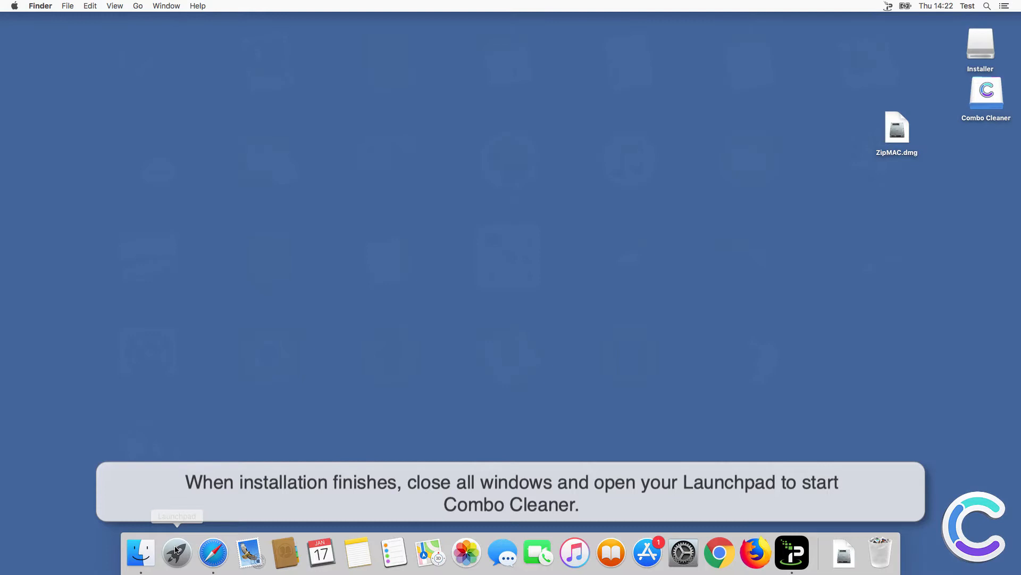
Step: Launch Combo Cleaner and confirm the downloaded-app security warning
click(176, 554)
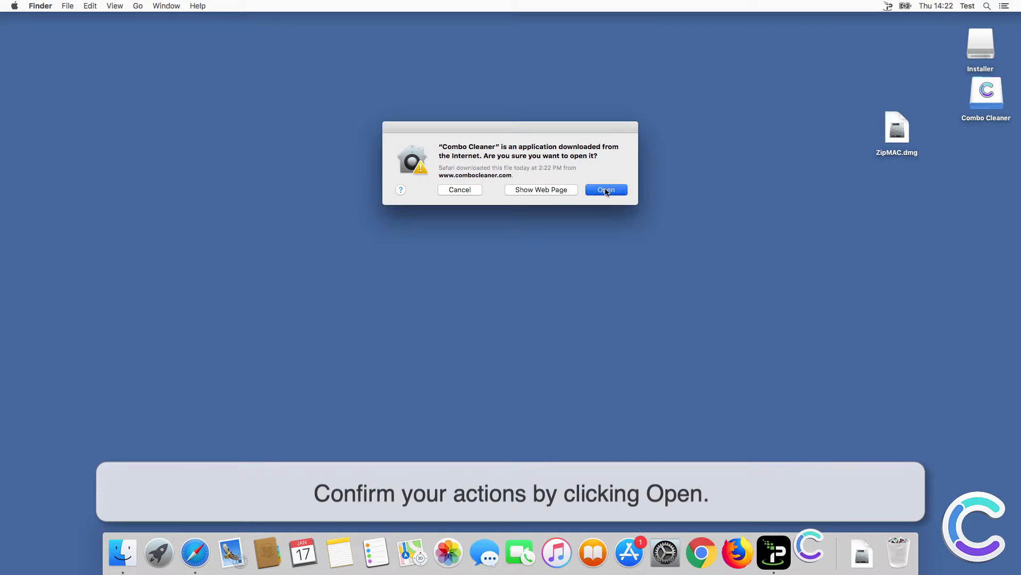
click(605, 190)
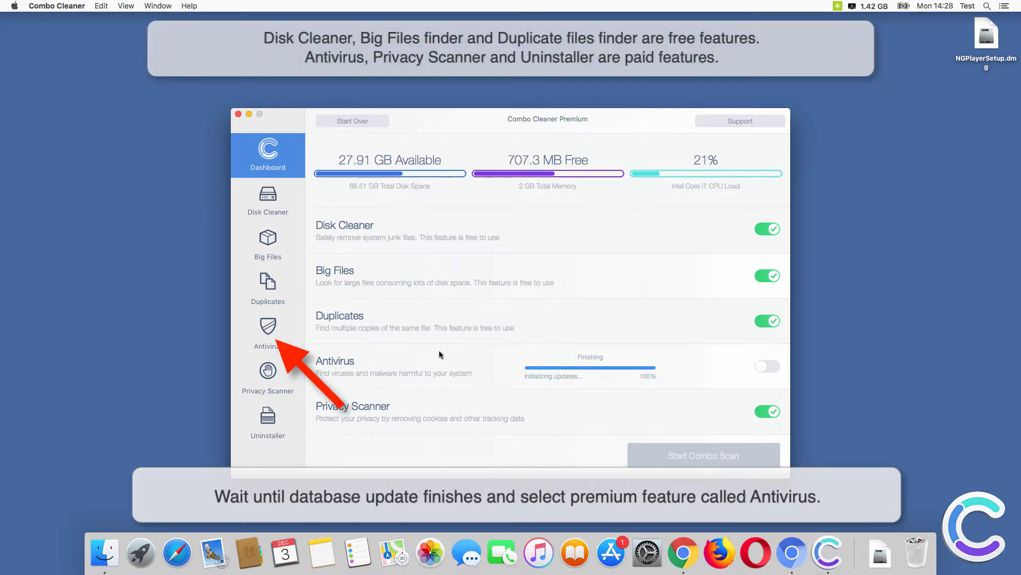
Step: Run a Full Scan from Combo Cleaner's Antivirus section
click(268, 334)
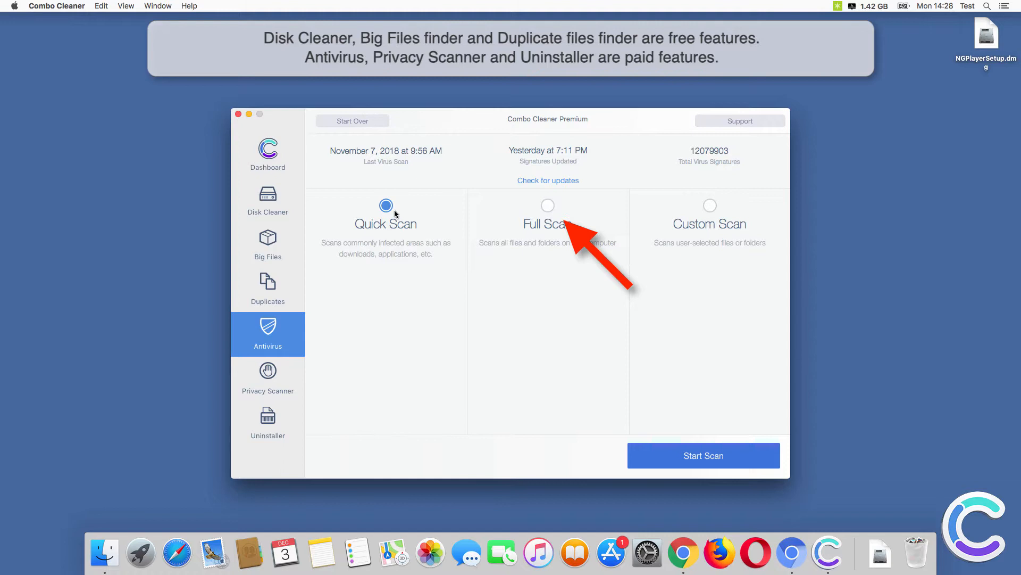
click(548, 205)
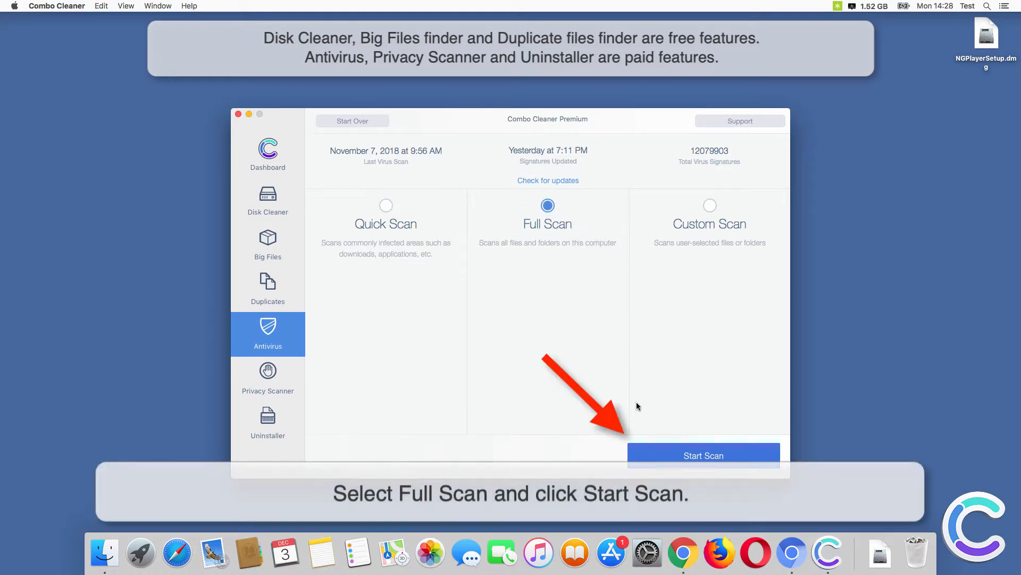
click(703, 455)
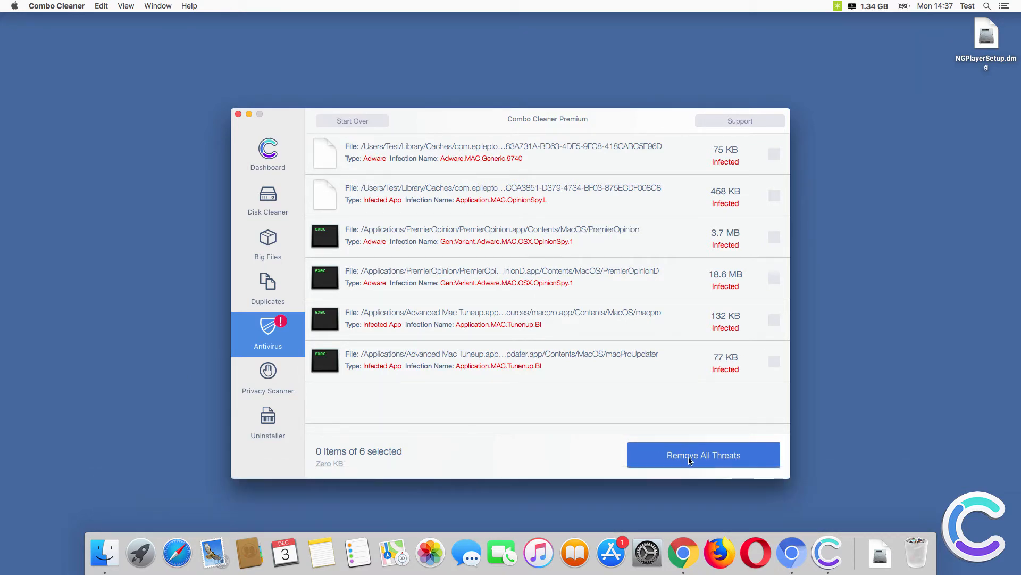
Step: Remove all six threats with the admin password, then restart the Mac
click(702, 455)
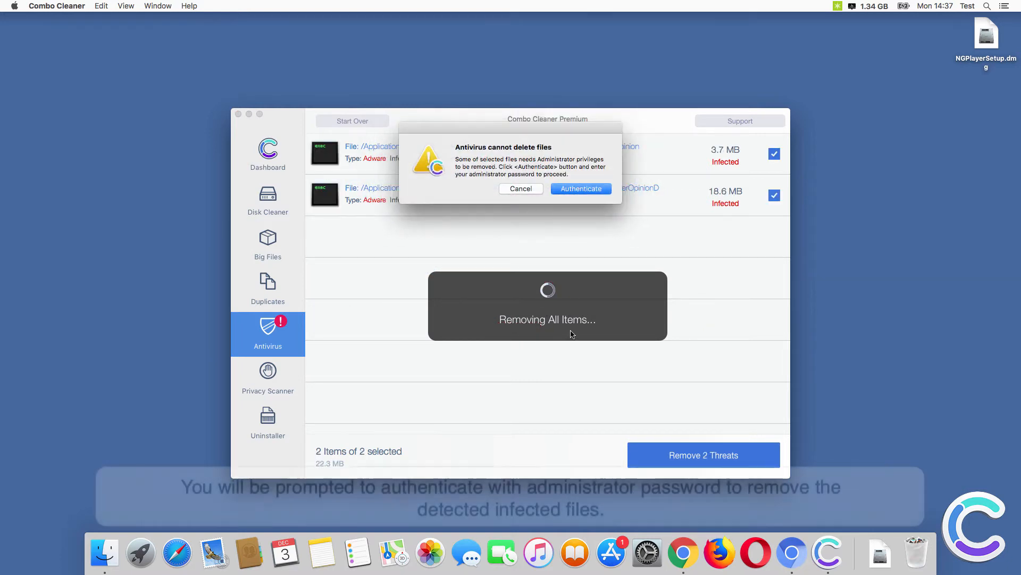
click(579, 189)
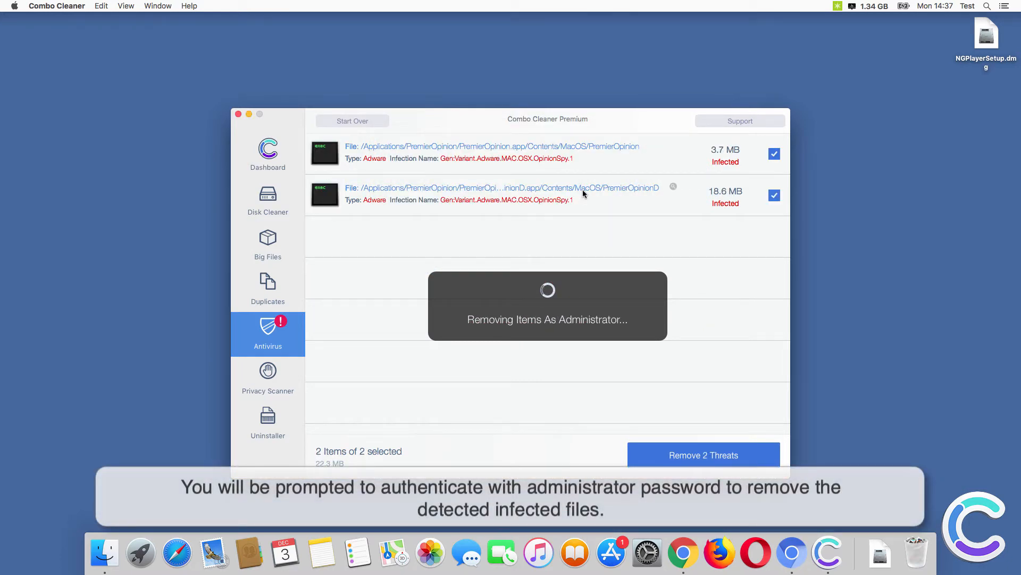
text(•)
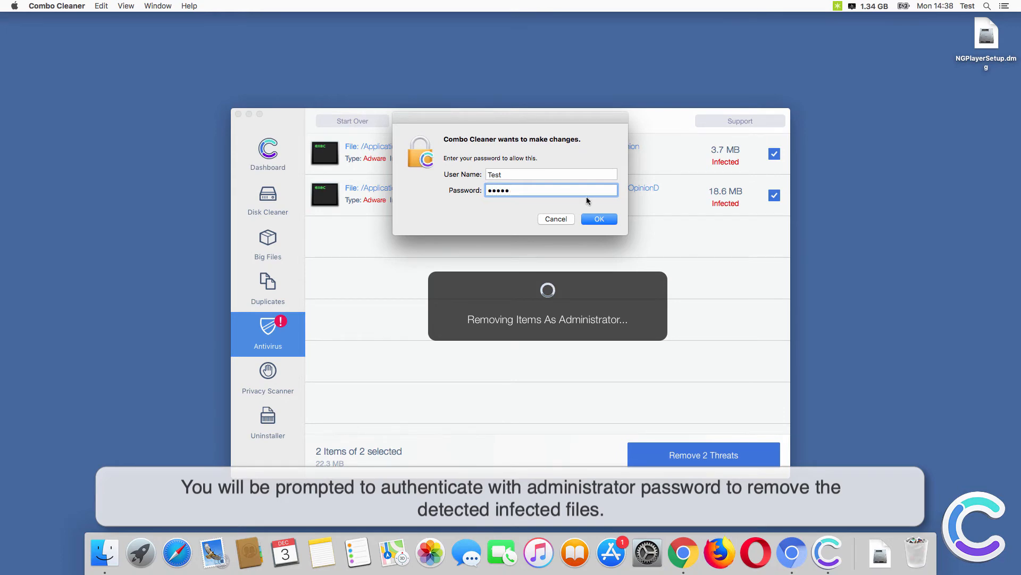
click(598, 218)
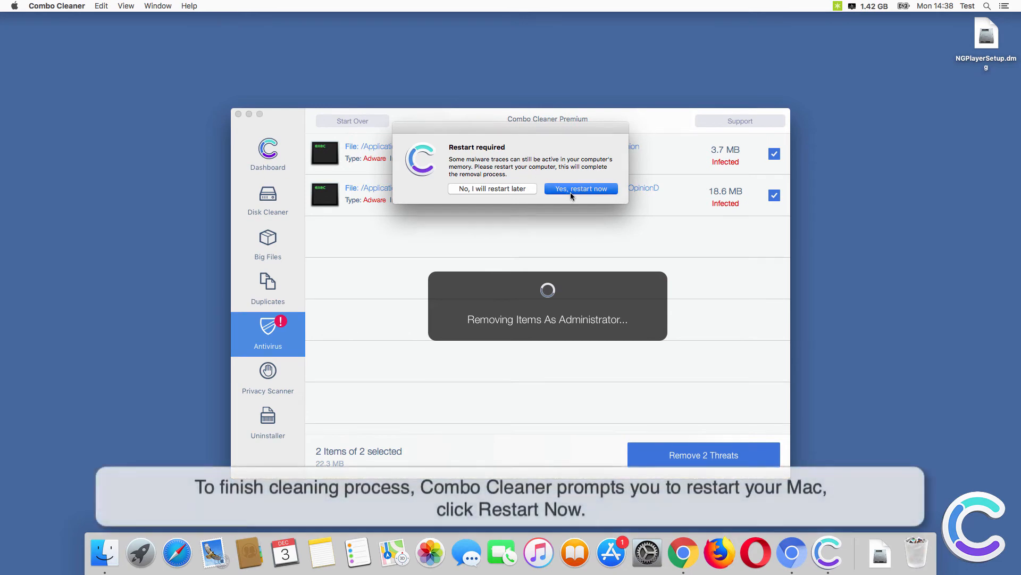
click(580, 188)
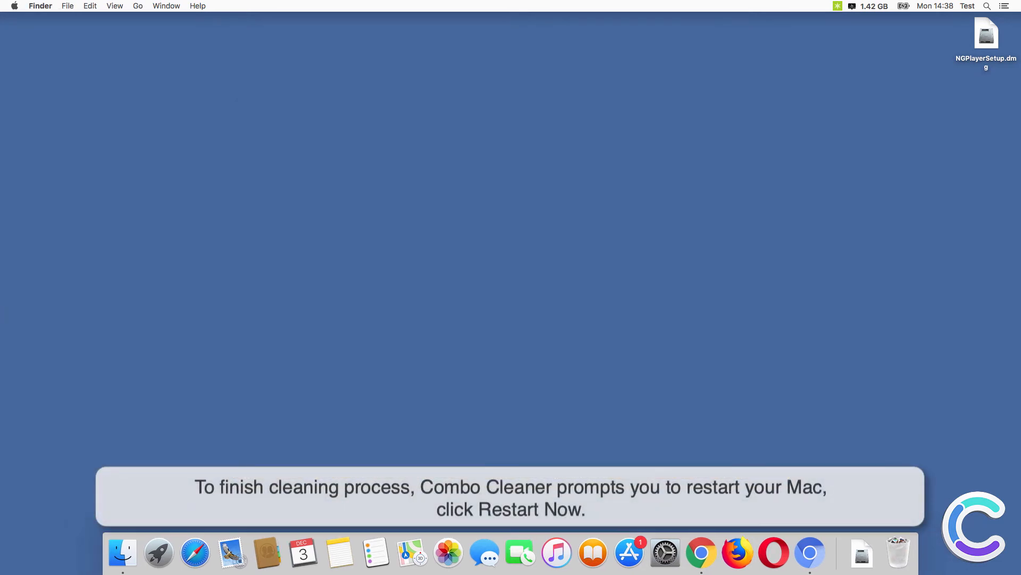